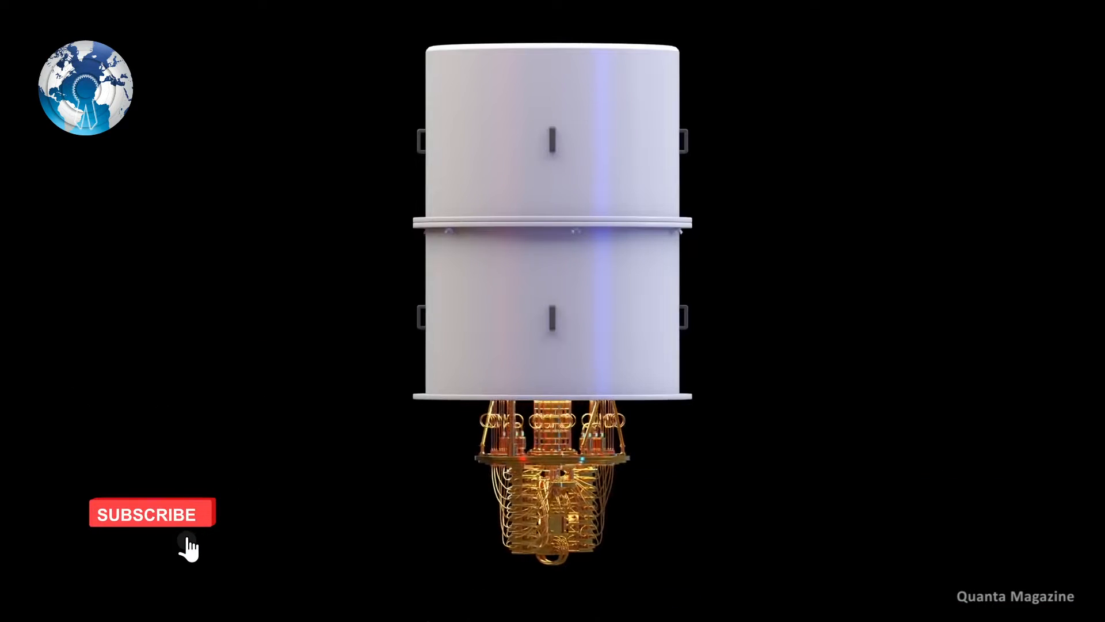
{"action": "left_click", "coordinate": [148, 513]}
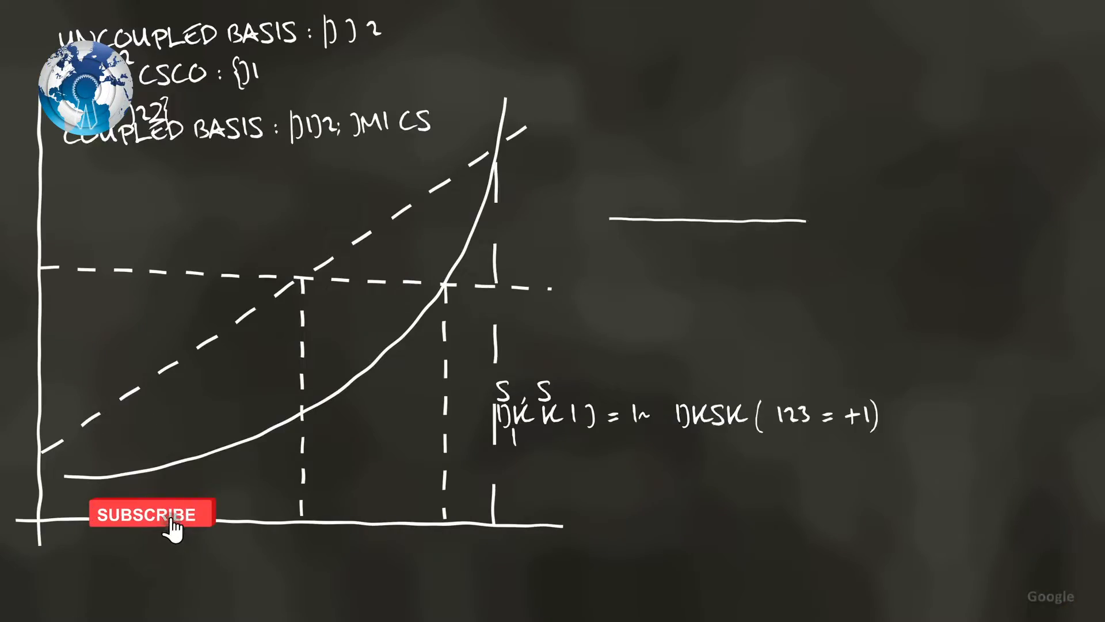
{"action": "left_click", "coordinate": [150, 513]}
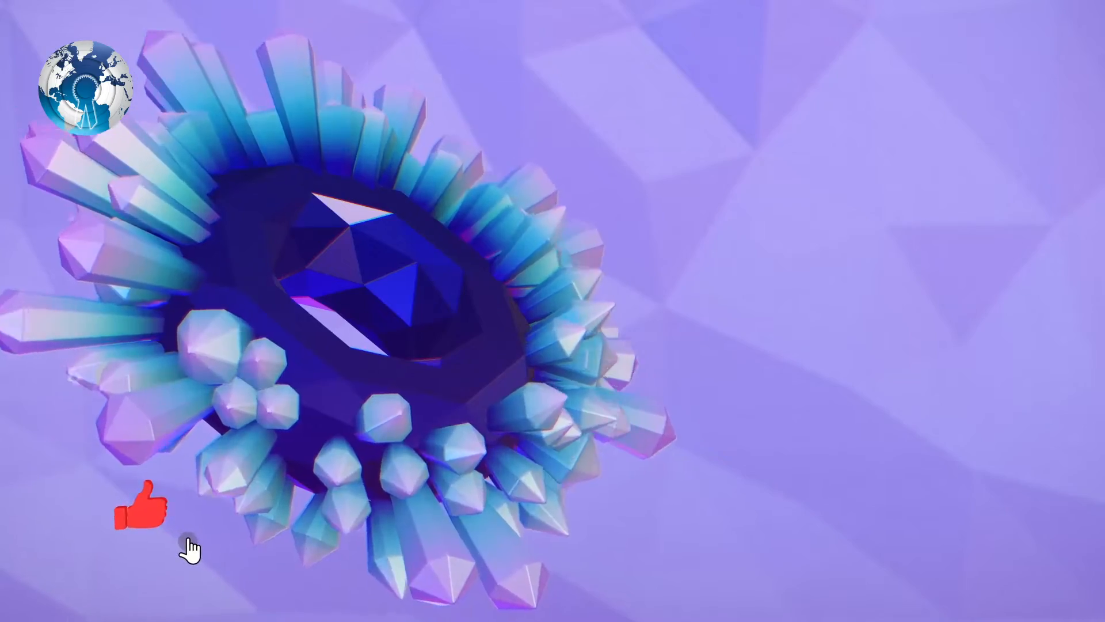
{"action": "left_click", "coordinate": [141, 508]}
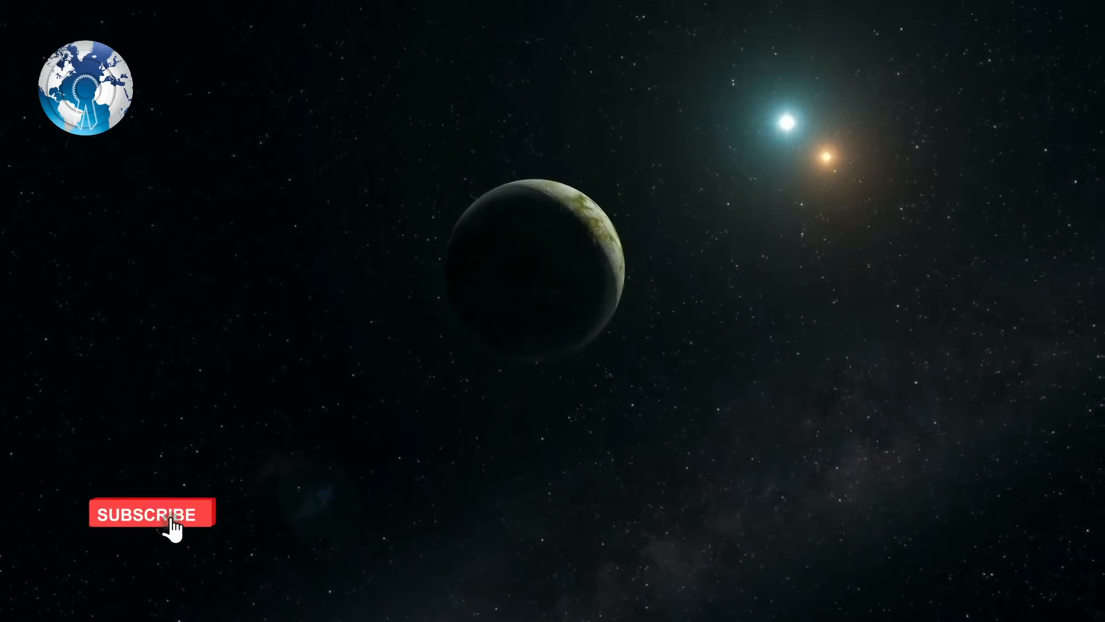
{"action": "left_click", "coordinate": [148, 513]}
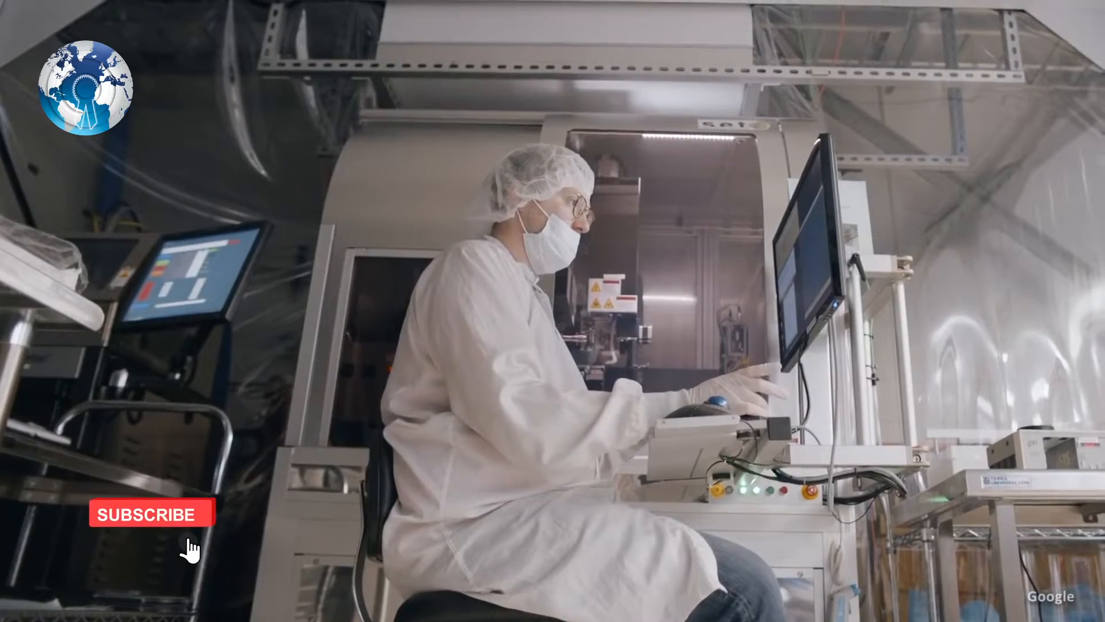
{"action": "left_click", "coordinate": [151, 513]}
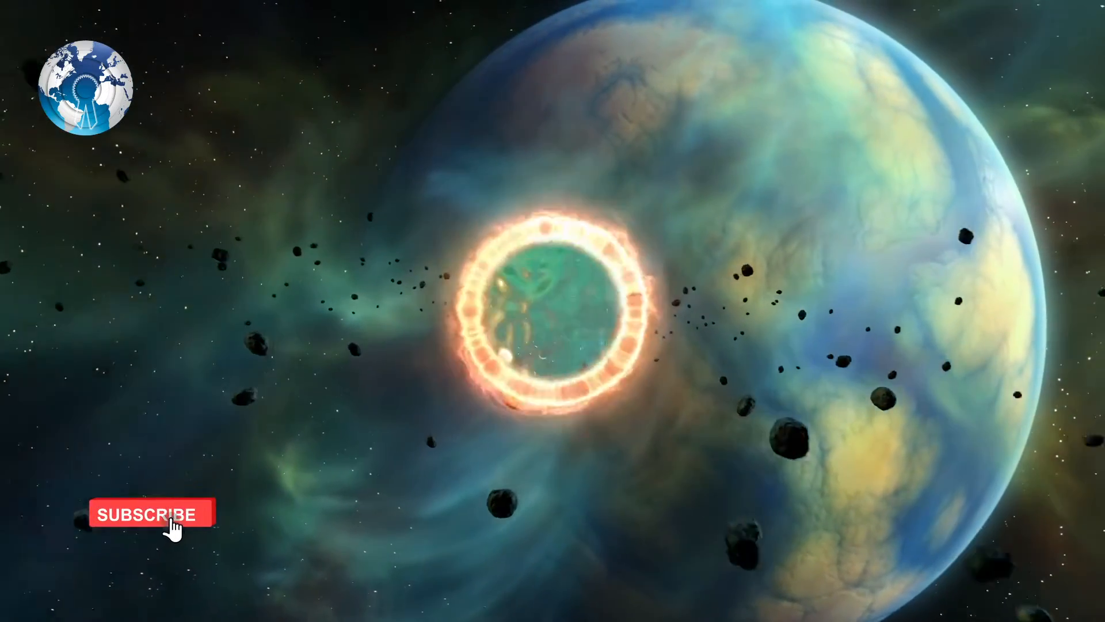
{"action": "left_click", "coordinate": [148, 513]}
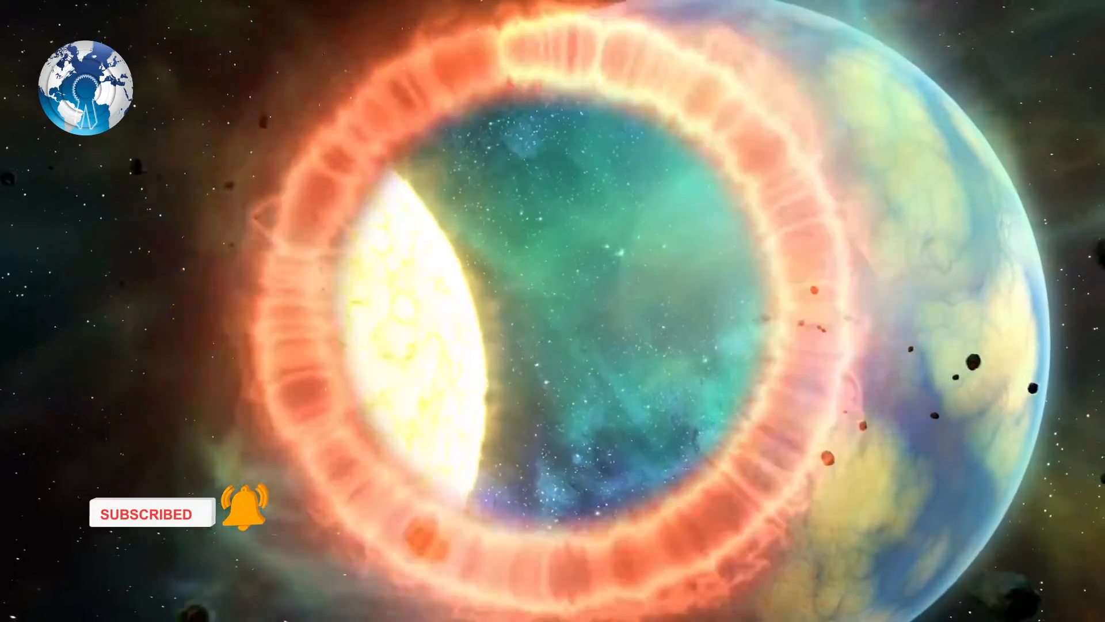